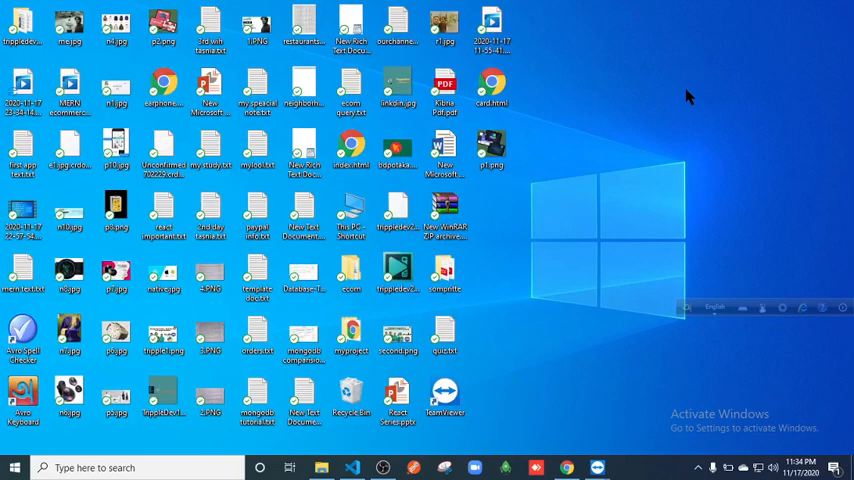
mouse_move(675, 97)
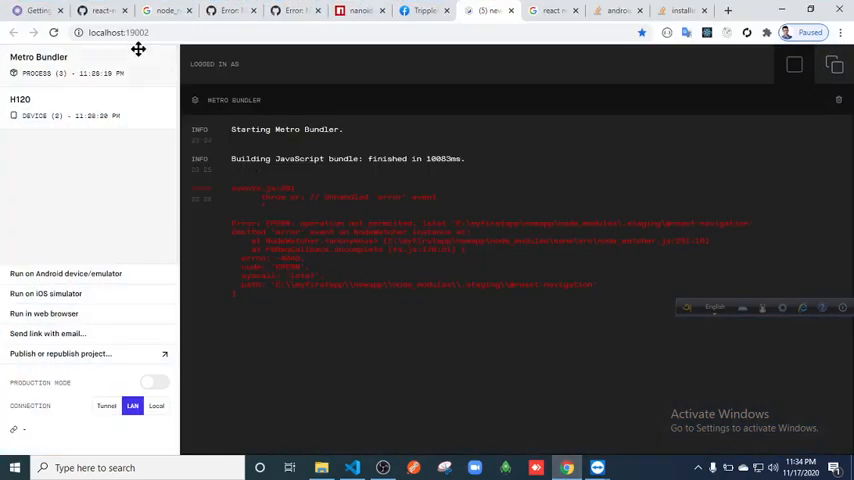
click(488, 10)
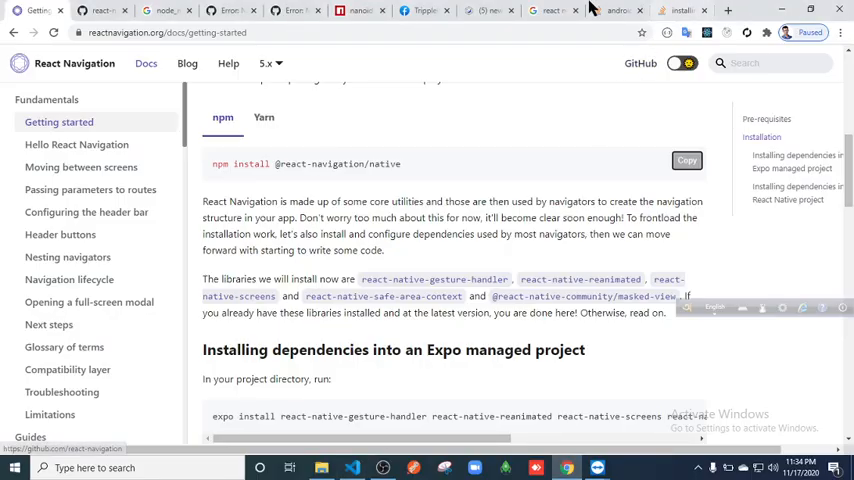
mouse_move(398, 55)
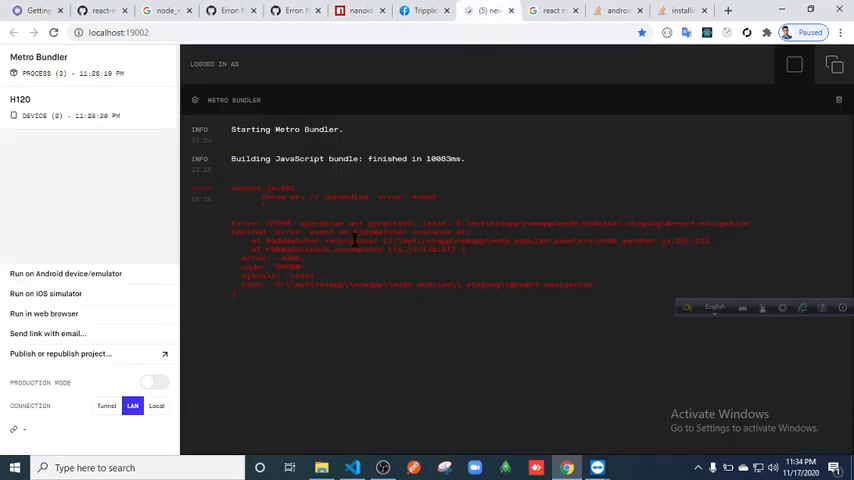
mouse_move(455, 278)
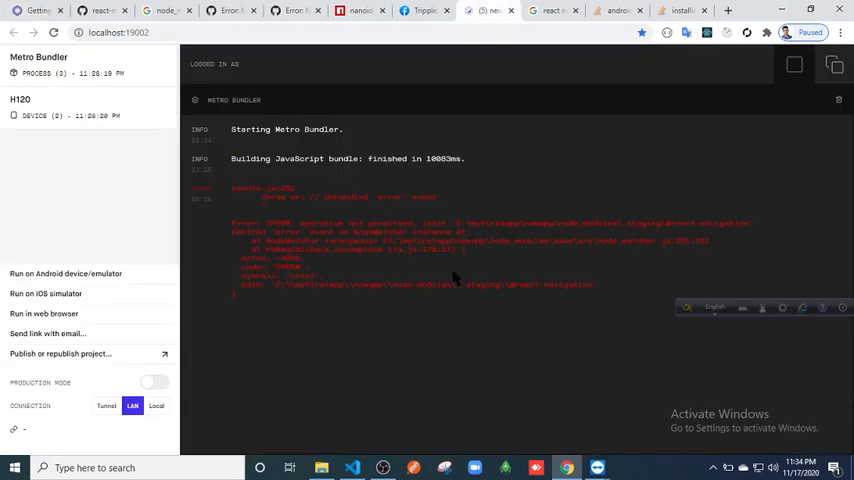
mouse_move(466, 276)
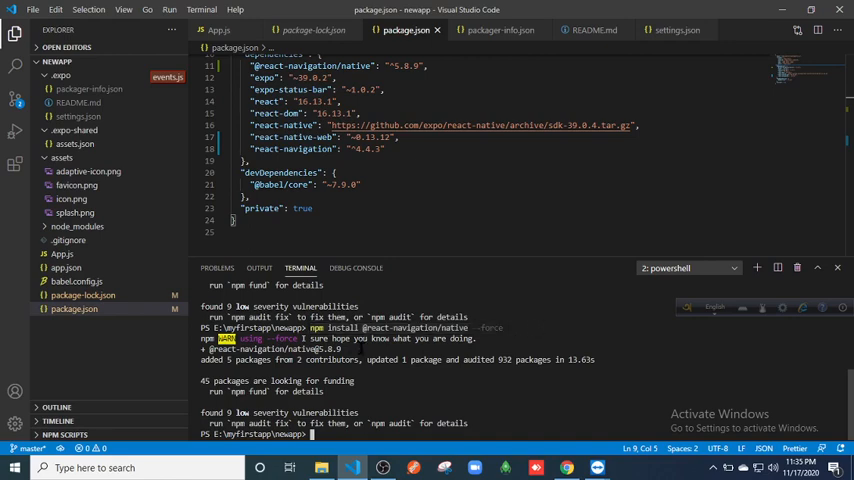
mouse_move(374, 381)
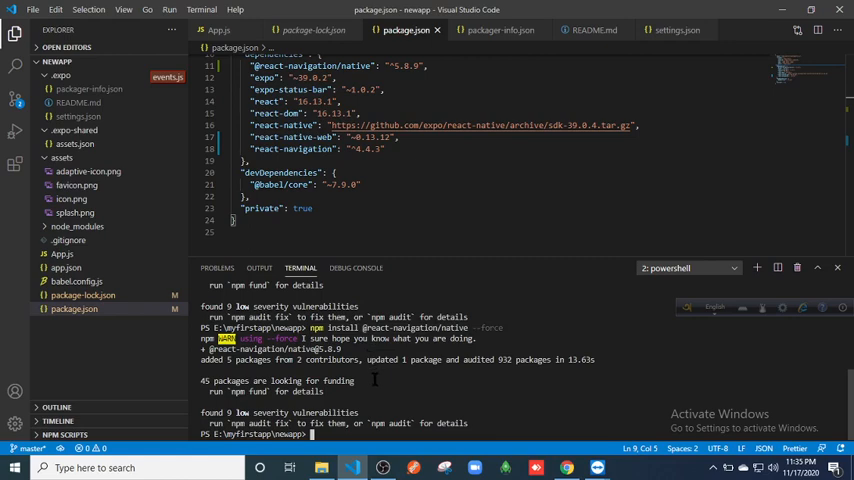